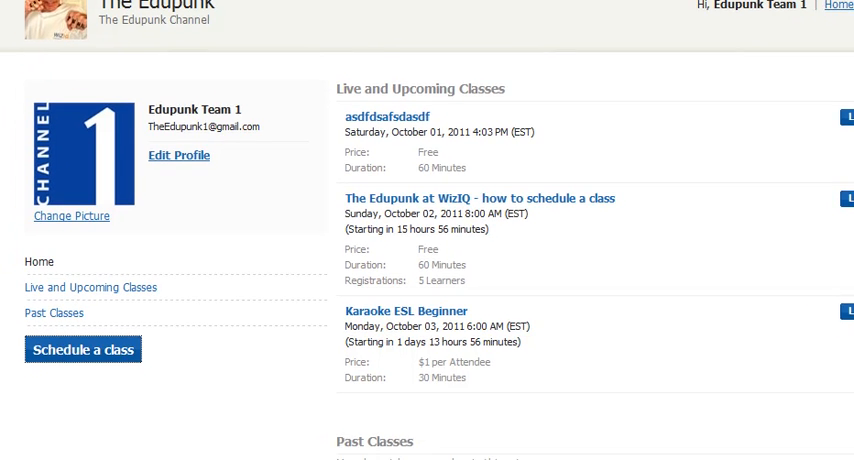
Scroll the channel page, highlight the account notice and inspect the web address link.
scroll(down, 3)
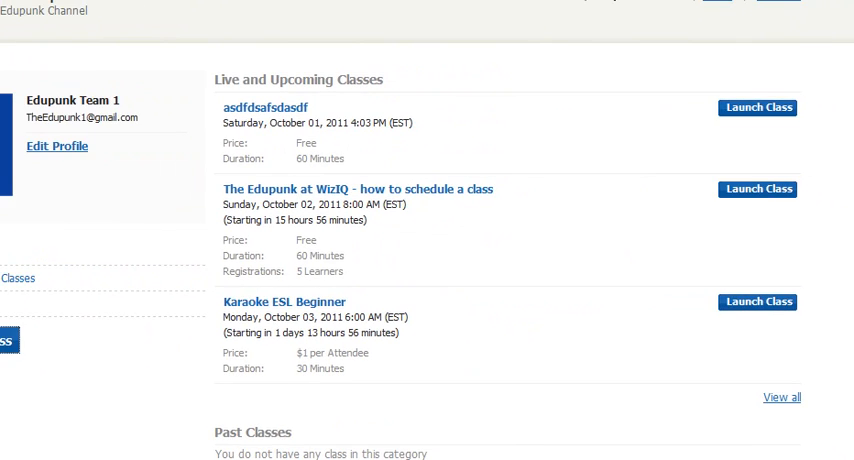
mouse_move(493, 202)
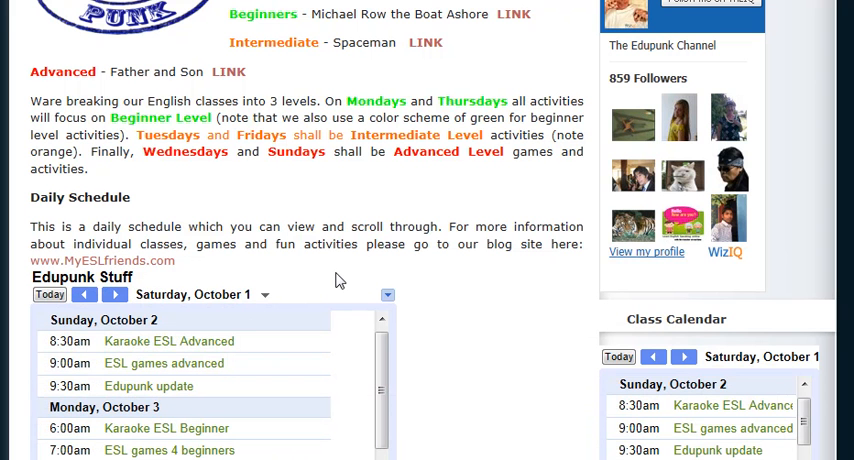
mouse_move(463, 277)
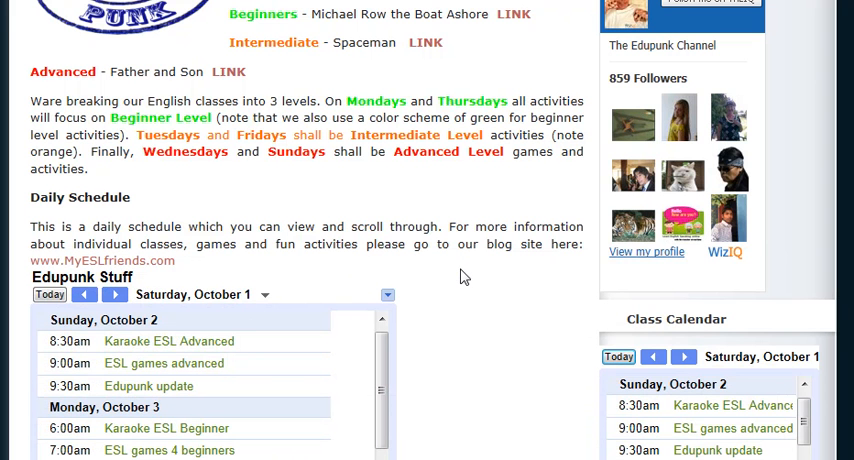
scroll(down, 3)
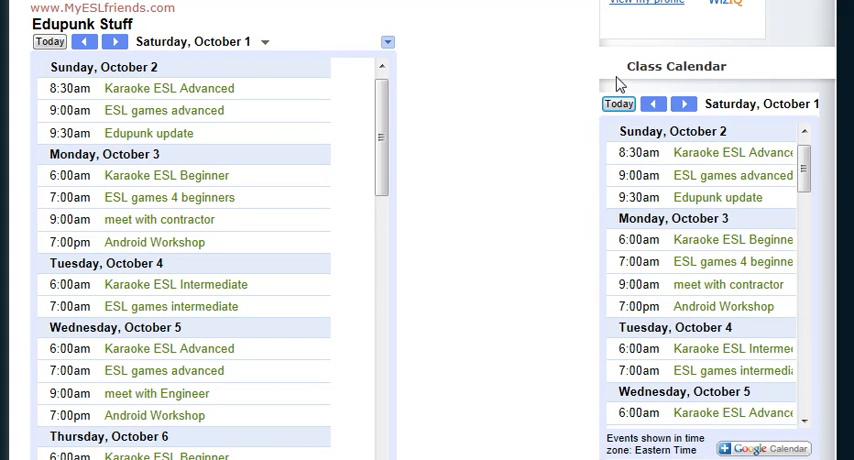
mouse_move(635, 291)
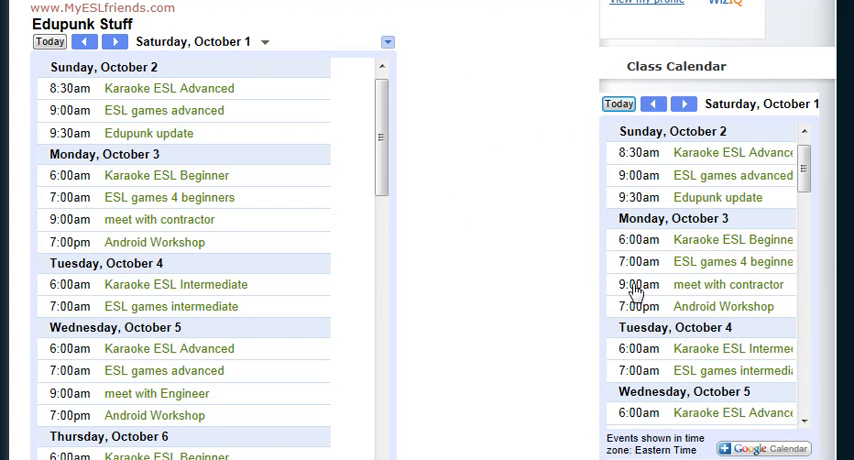
mouse_move(487, 233)
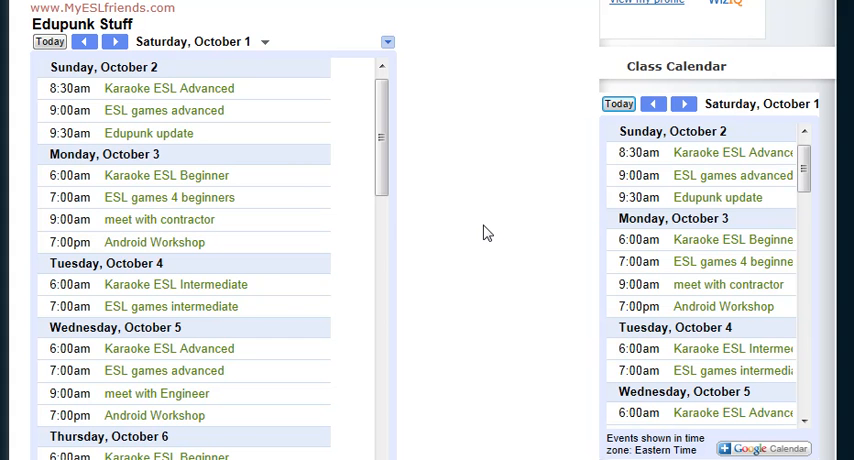
mouse_move(518, 13)
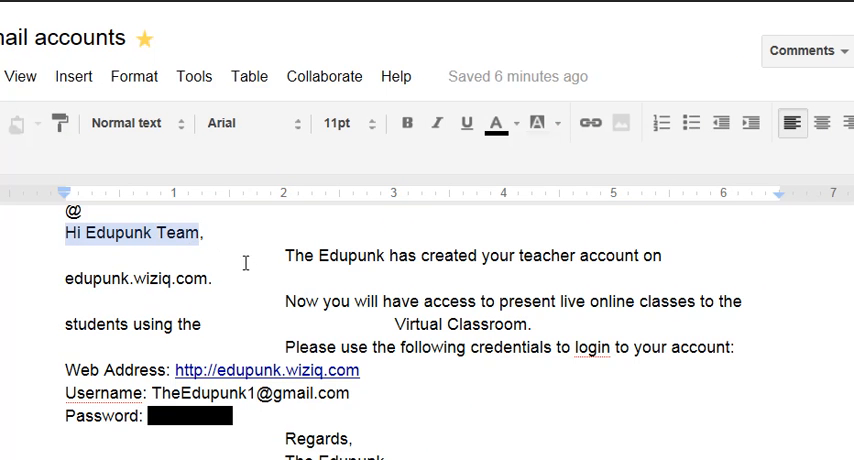
drag(286, 256, 636, 256)
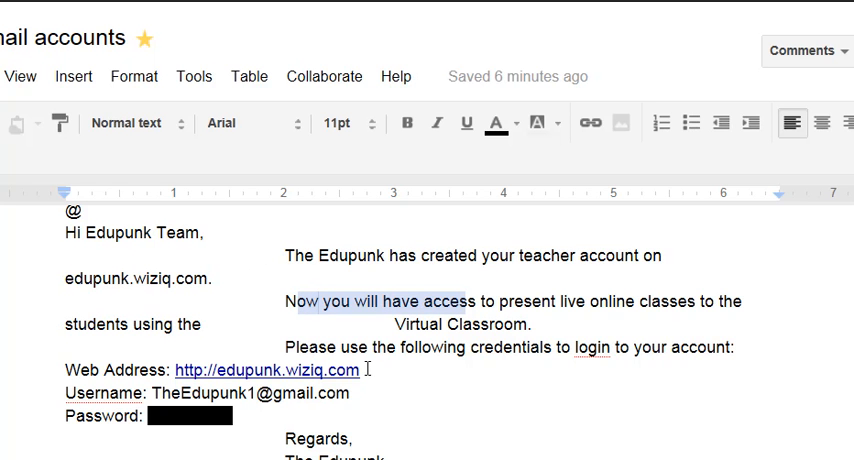
click(262, 370)
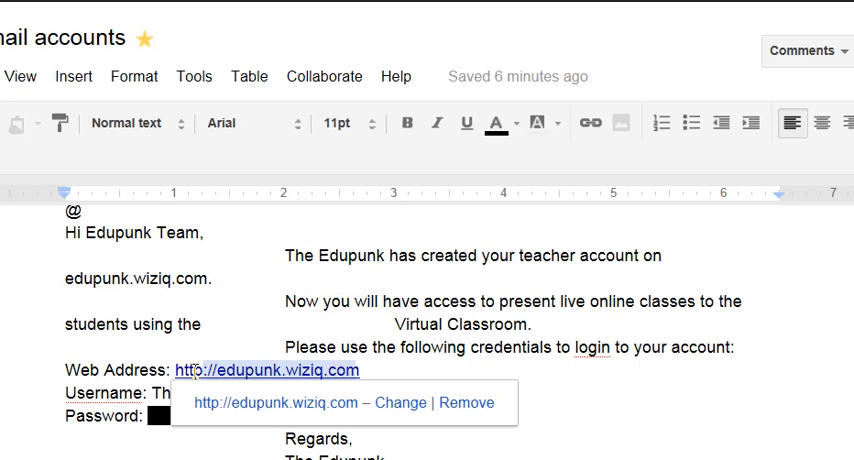
click(466, 123)
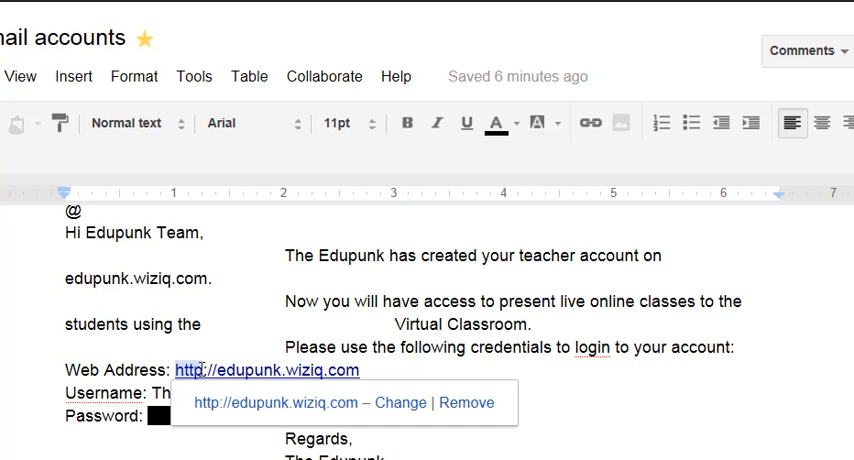
click(466, 123)
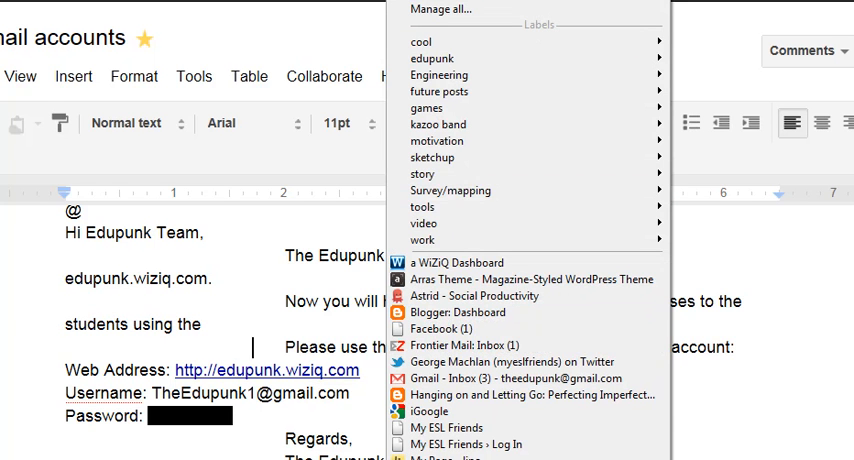
mouse_move(220, 348)
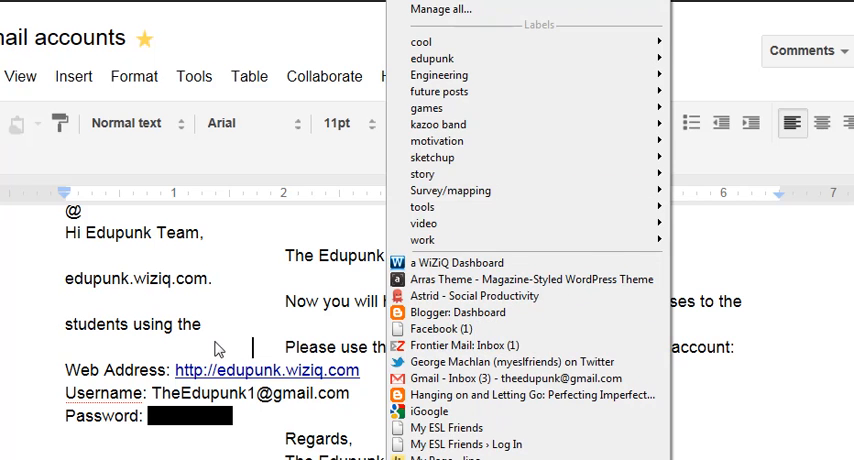
Dismiss the saved bookmarks list and bring up the web address link's context menu.
click(220, 348)
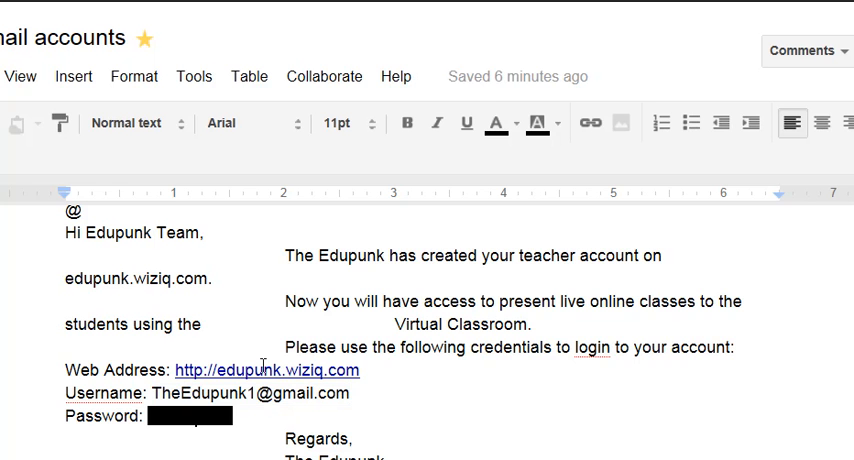
click(260, 370)
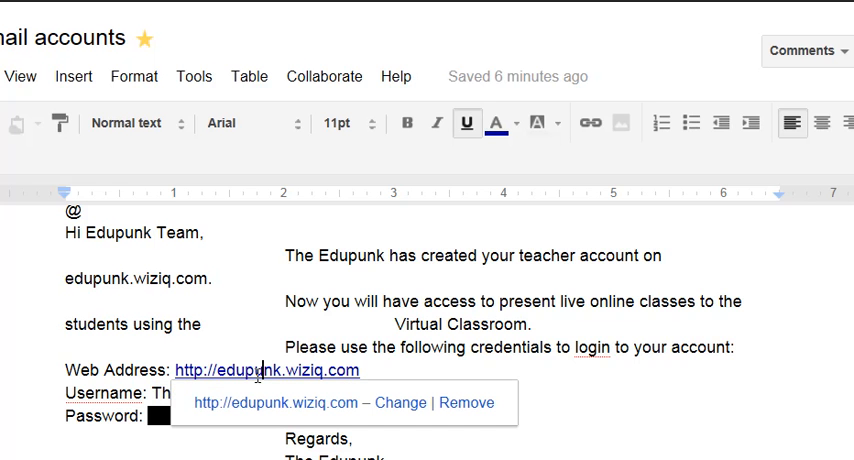
right_click(262, 370)
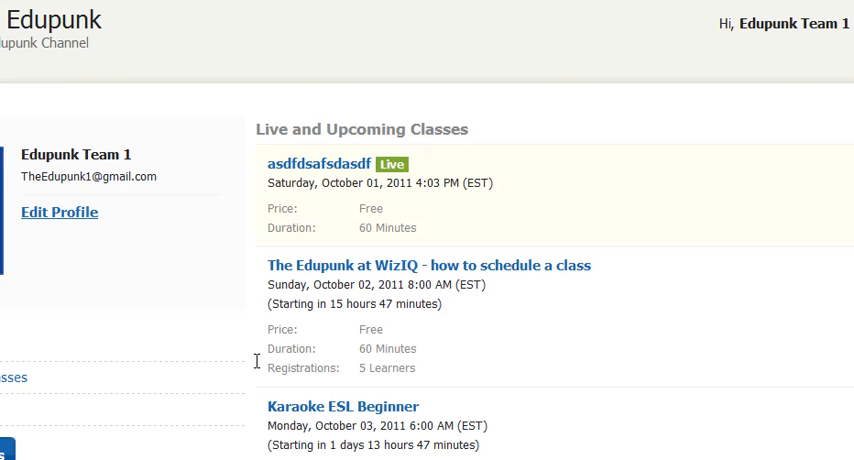
mouse_move(230, 218)
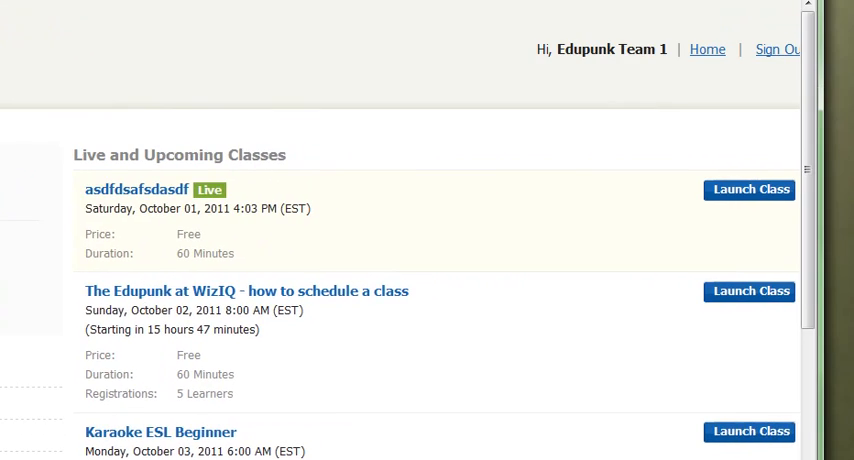
scroll(down, 3)
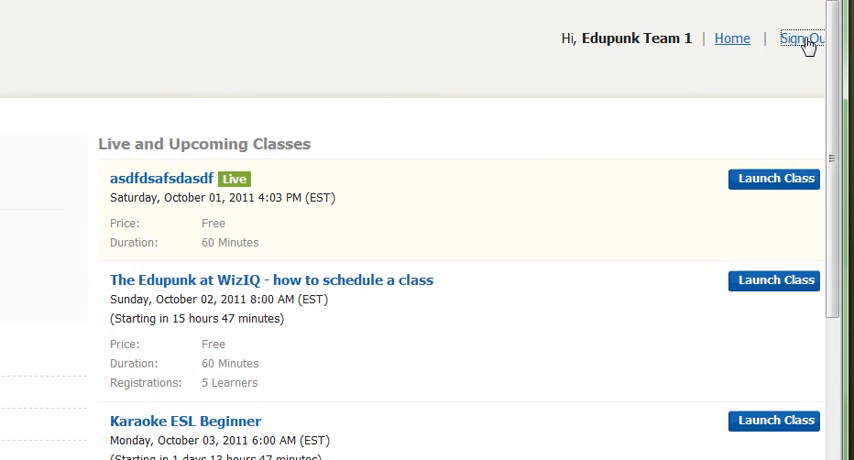
Sign out, then sign back in as Edupunk Team 1 without remembering the login.
click(803, 38)
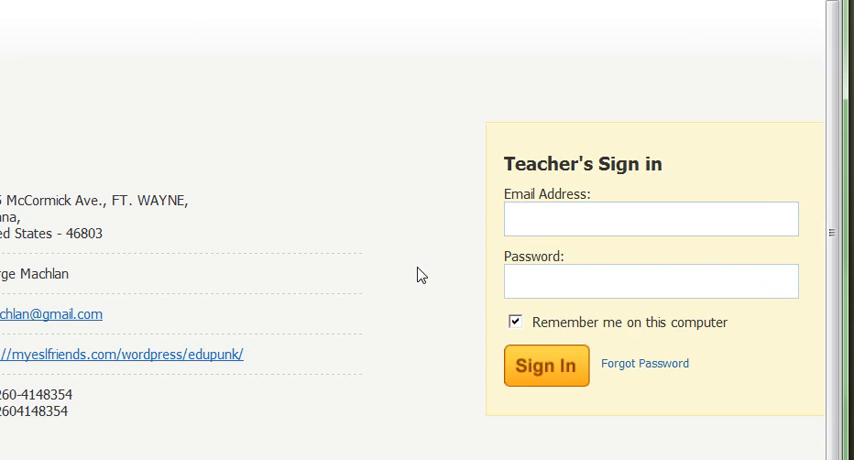
text(Edupunk)
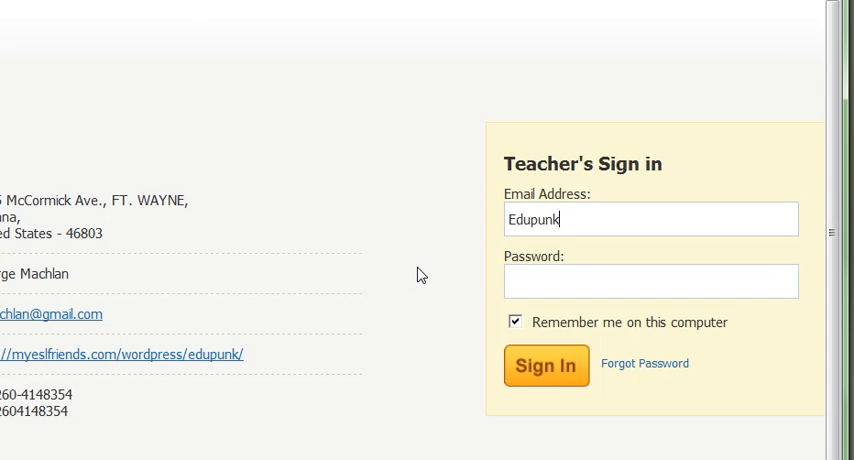
text(1)
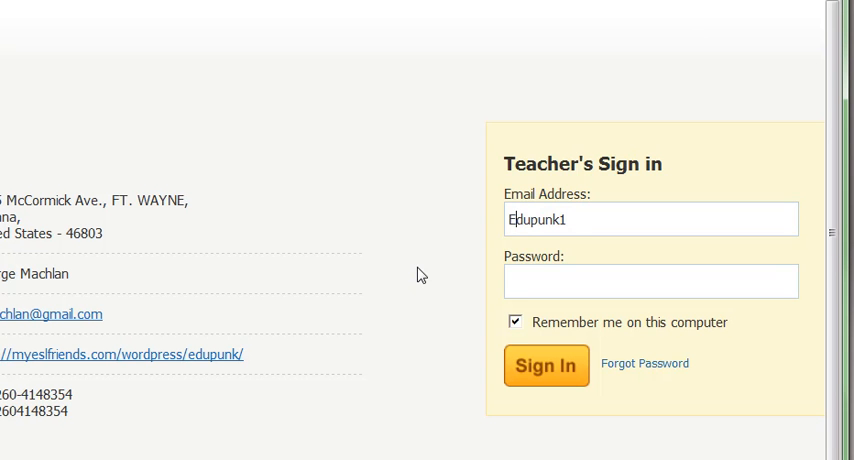
text(Th)
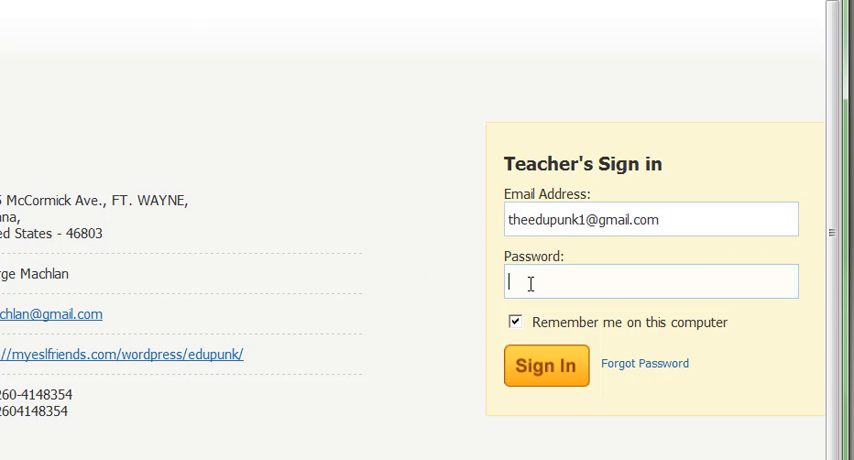
text(•)
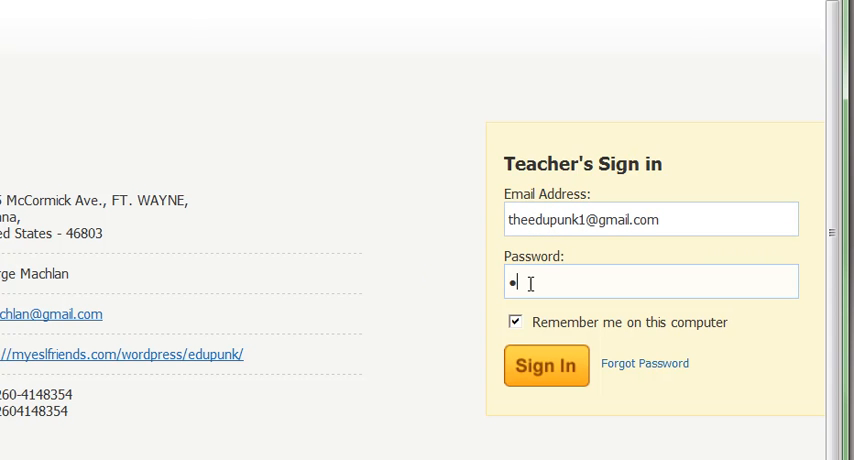
text(assword)
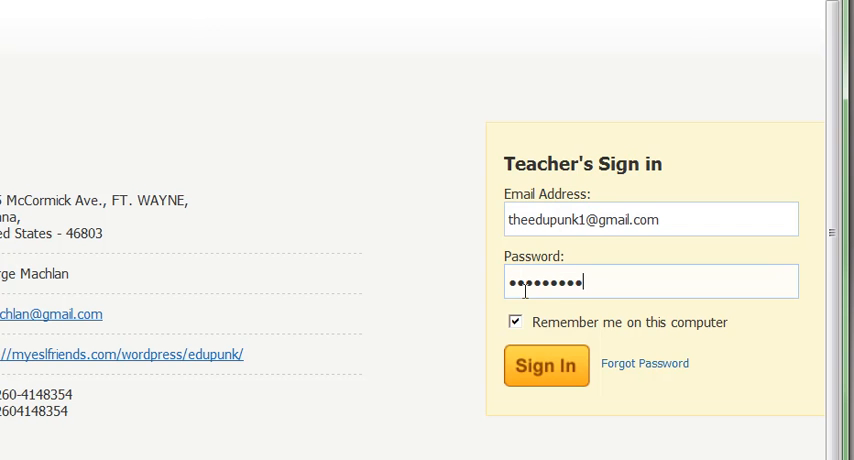
click(515, 322)
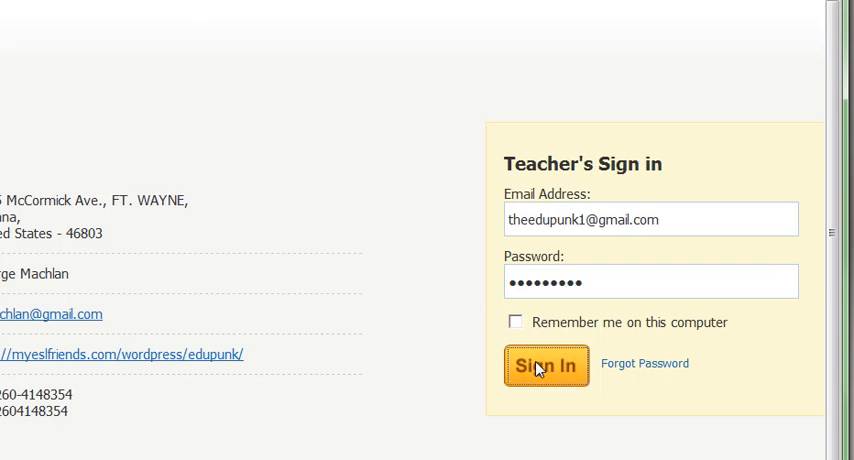
click(547, 366)
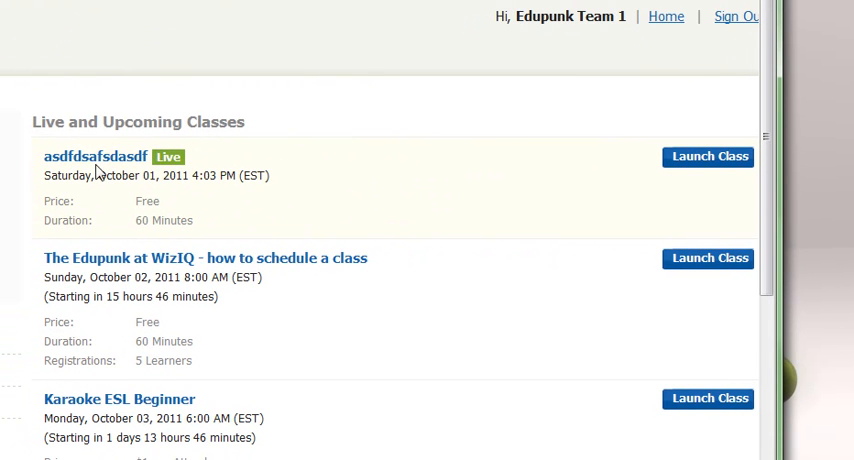
mouse_move(362, 264)
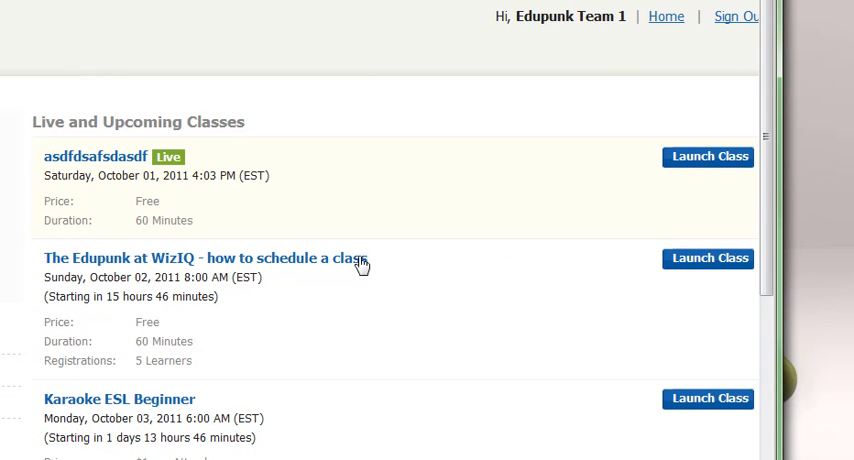
mouse_move(705, 160)
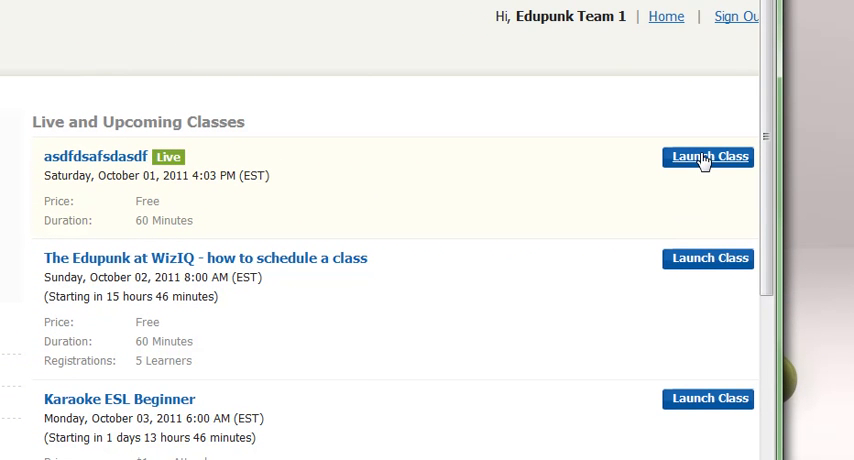
mouse_move(562, 221)
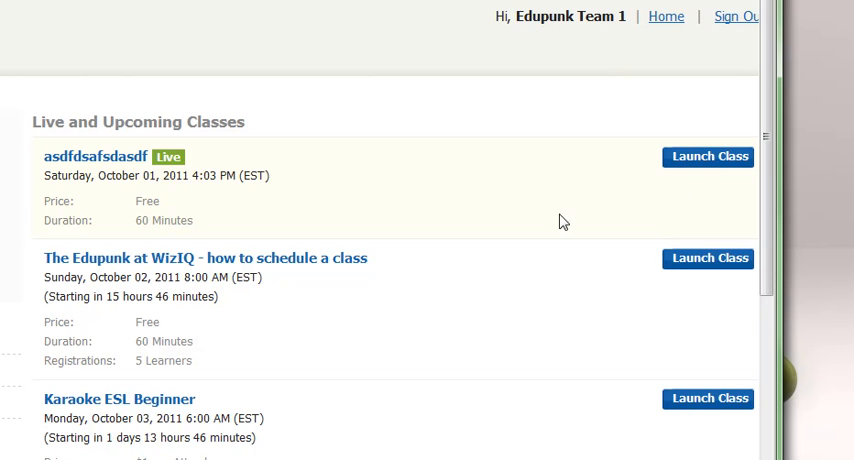
mouse_move(704, 266)
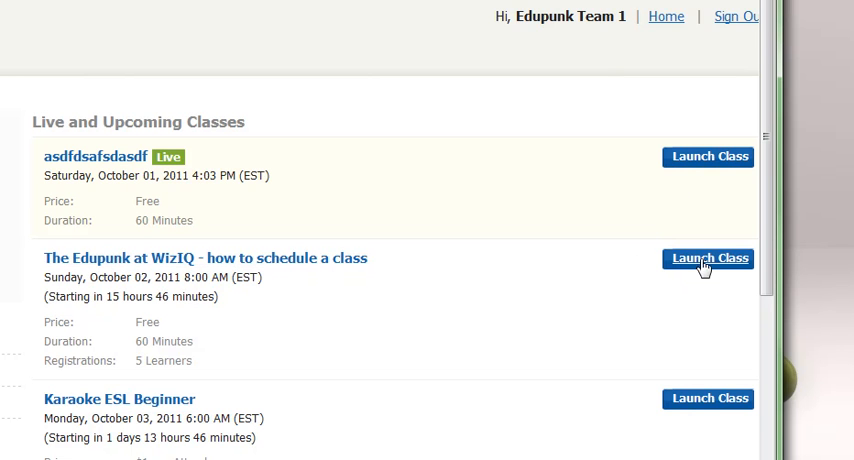
mouse_move(696, 263)
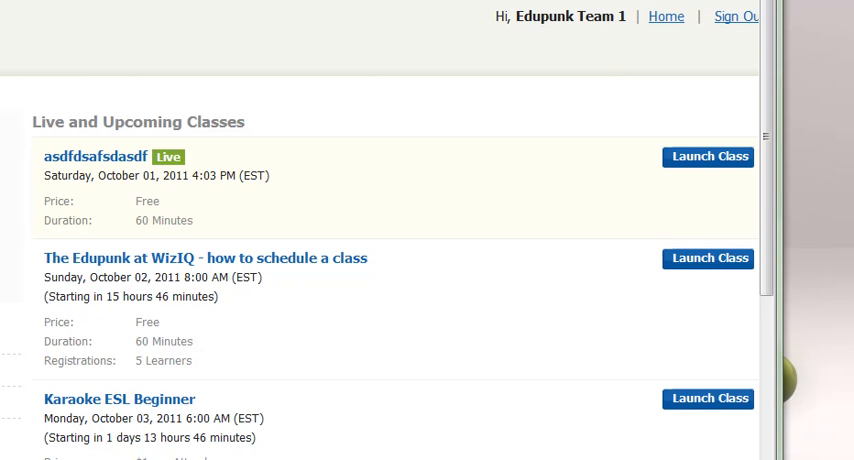
Launch the live class and open the Content Library listing 404 uploaded items.
click(707, 157)
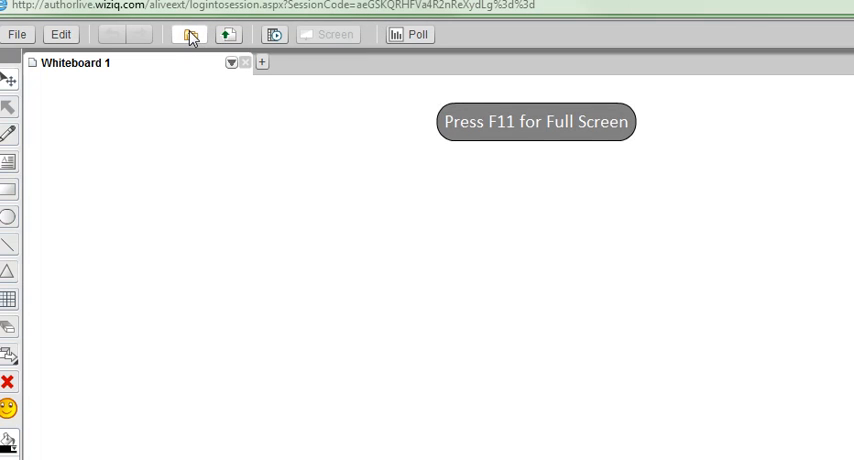
click(188, 37)
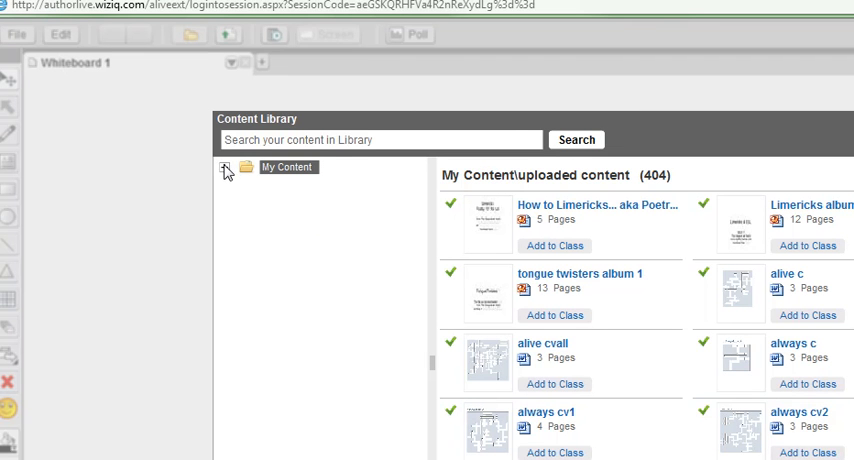
Expand My Content to show Uploaded content, Karaoke ESL, KESL worksheets and xword.
click(222, 167)
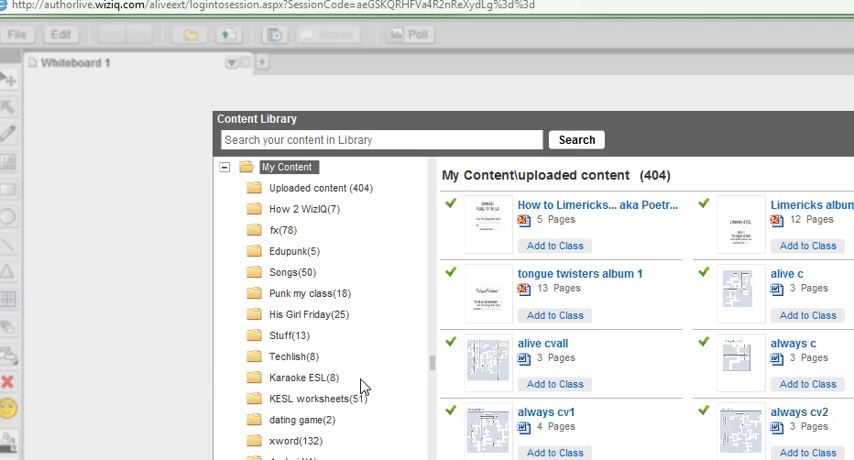
mouse_move(366, 262)
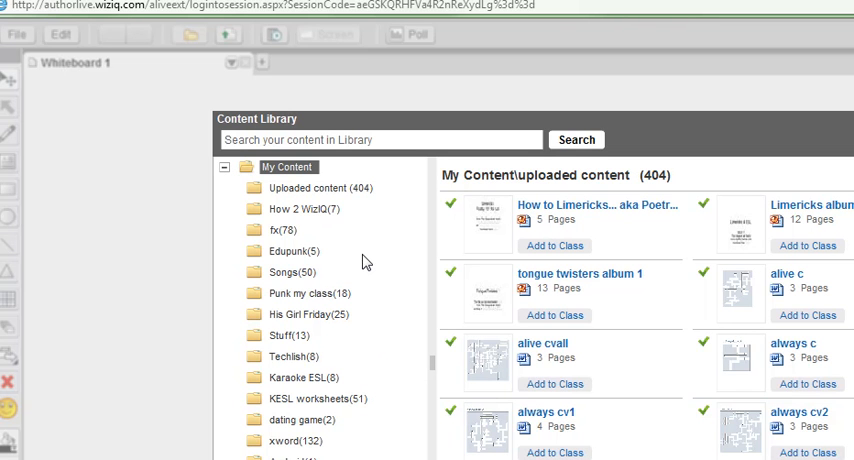
mouse_move(103, 452)
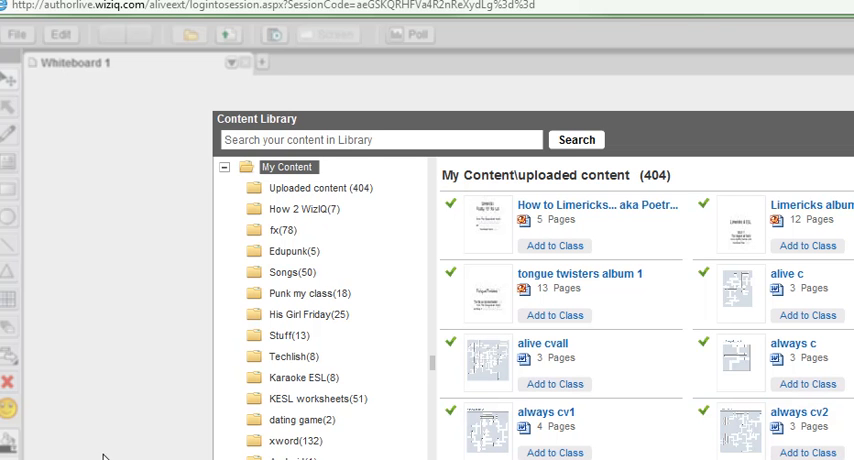
mouse_move(589, 91)
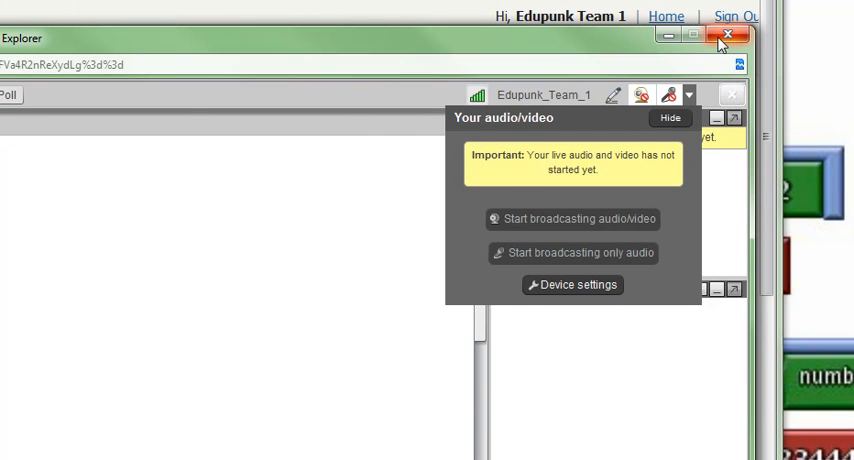
Close the classroom window and confirm 'Leave this page'.
click(730, 38)
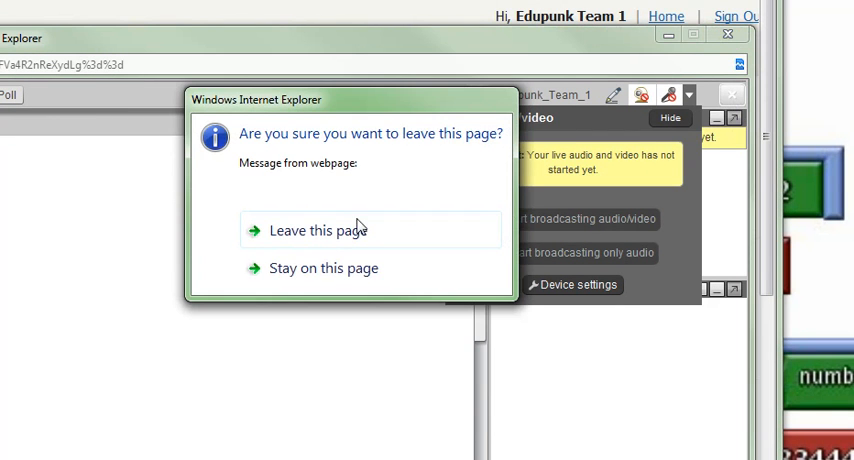
click(318, 230)
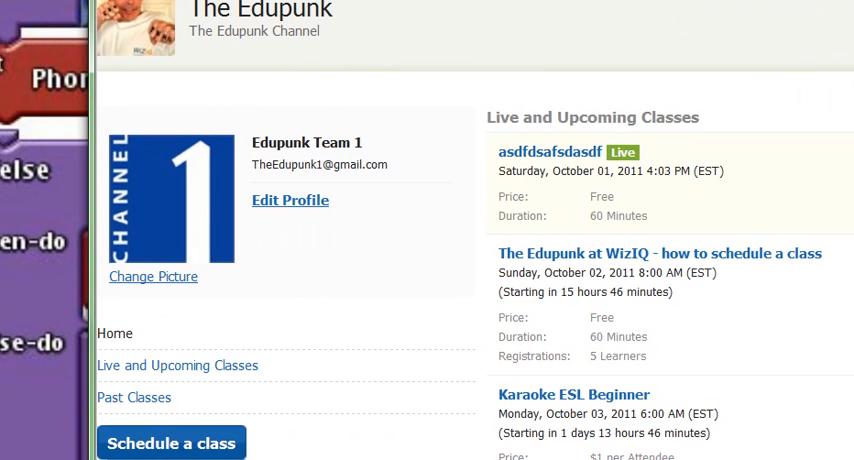
Scroll down the channel page and bring up the Schedule a Class form.
scroll(down, 3)
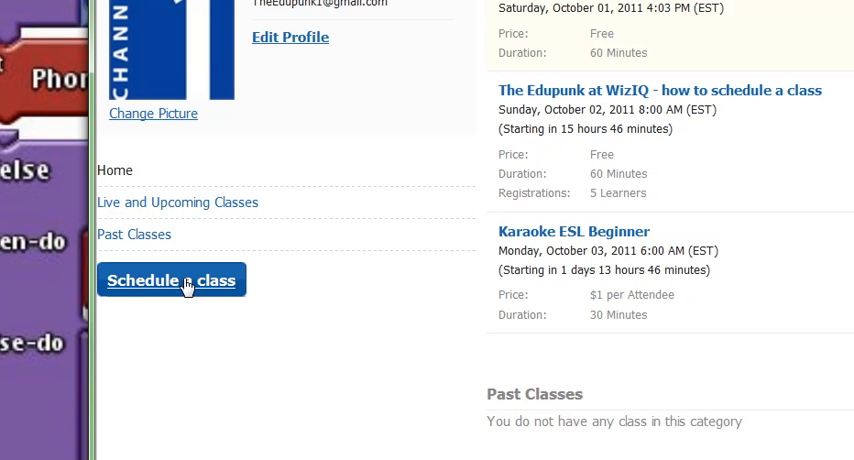
click(172, 280)
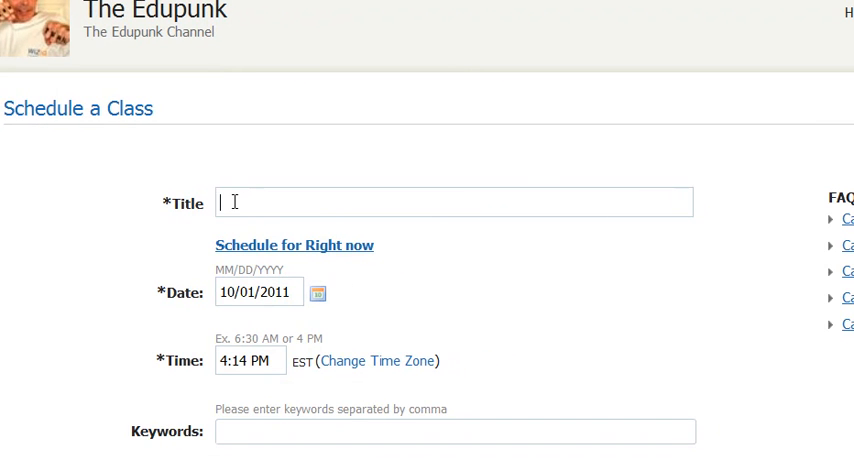
scroll(down, 3)
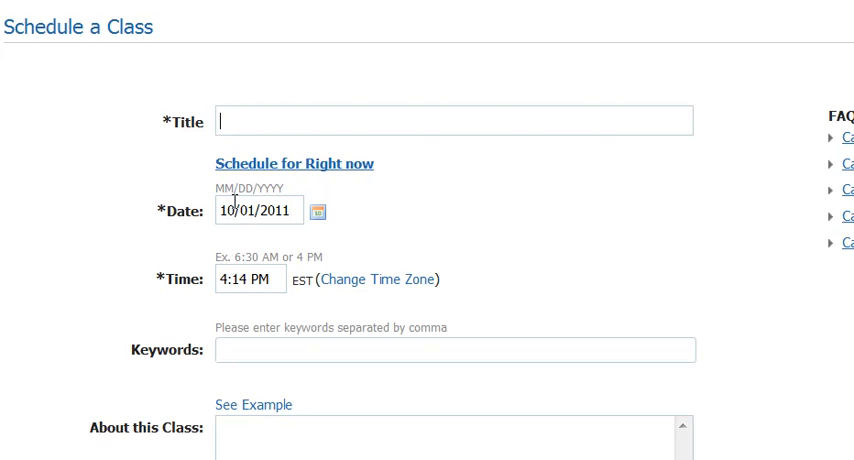
scroll(down, 3)
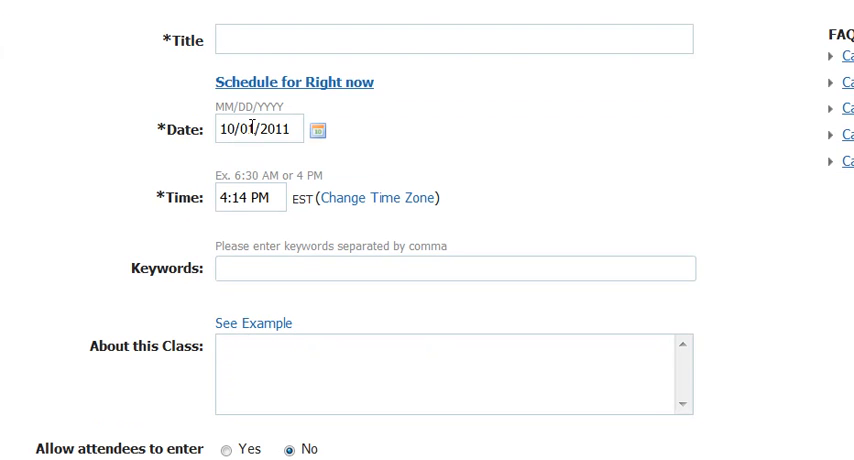
mouse_move(485, 176)
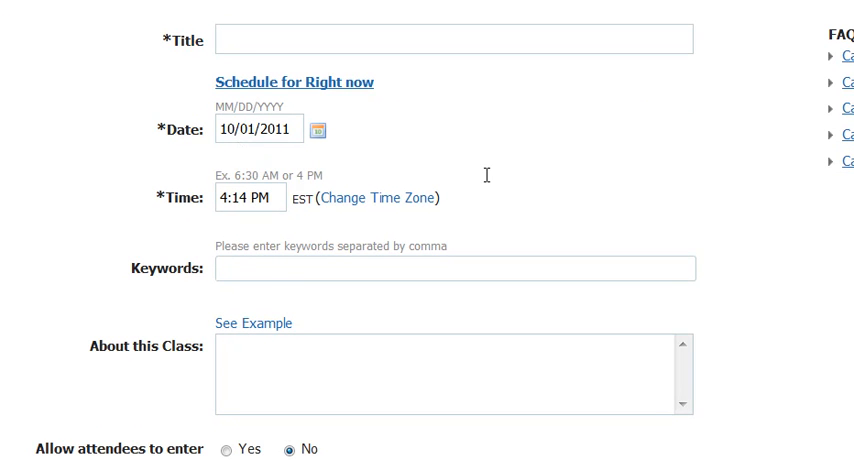
scroll(down, 3)
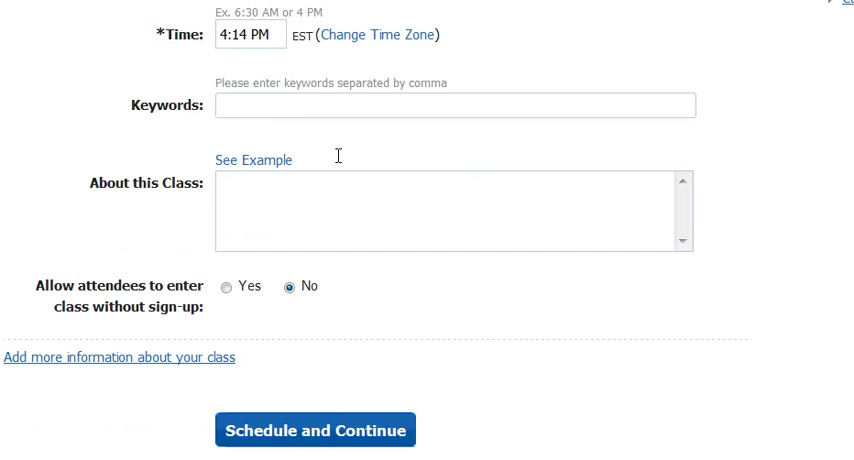
mouse_move(268, 126)
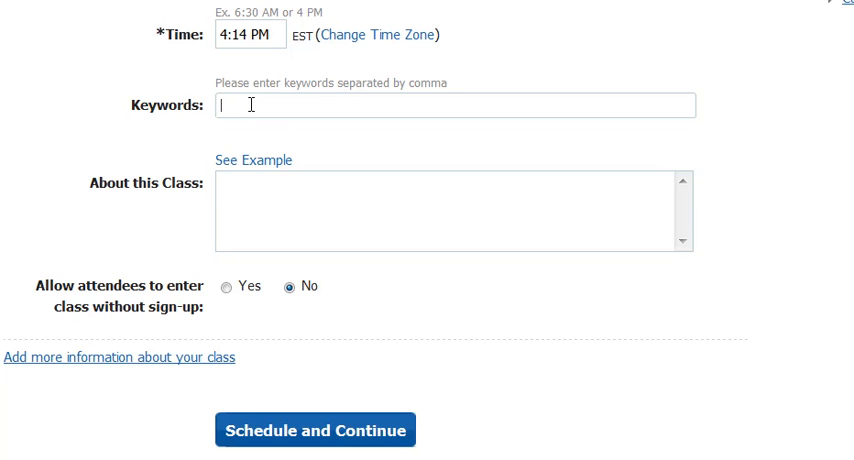
mouse_move(294, 60)
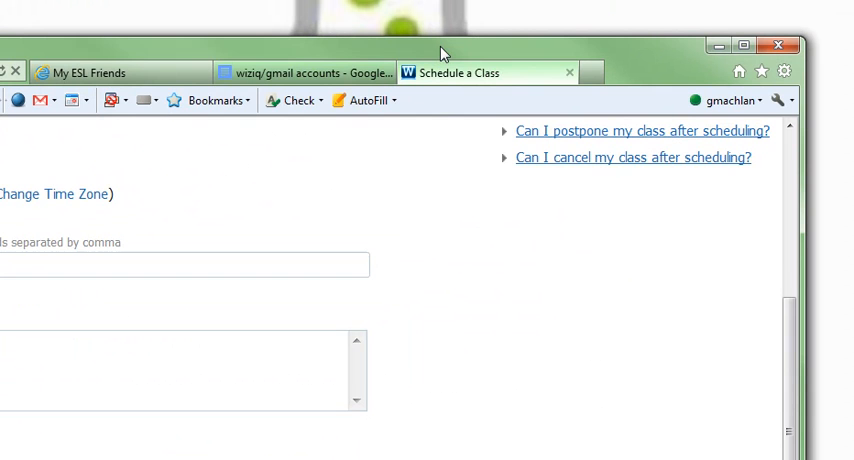
mouse_move(463, 53)
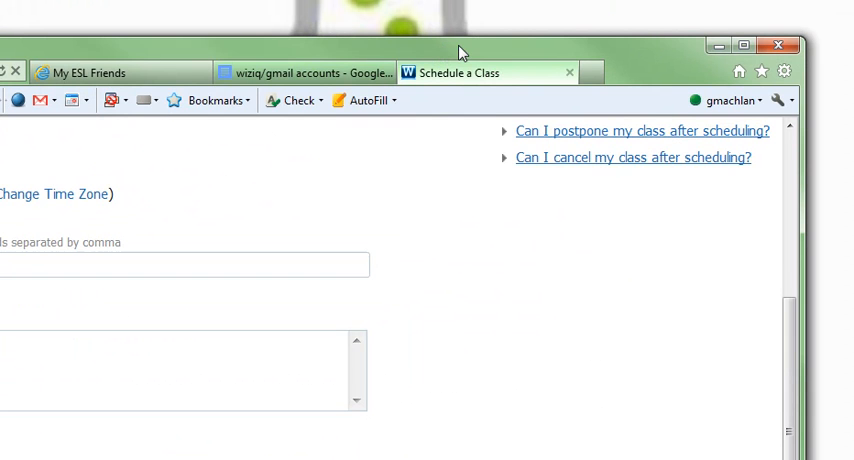
mouse_move(361, 291)
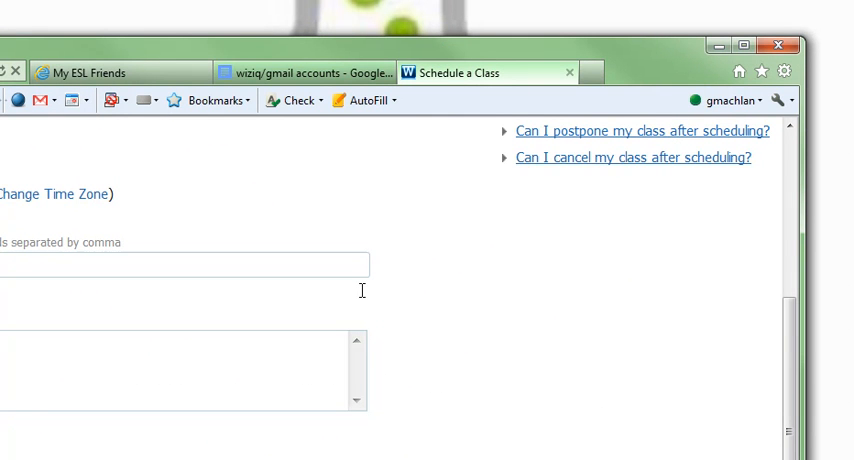